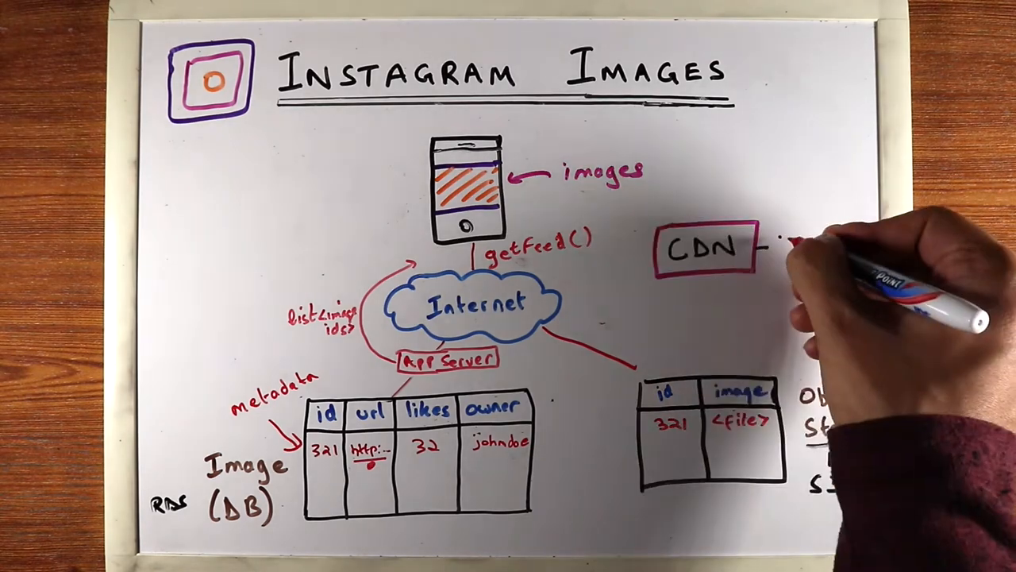
text(321, file)
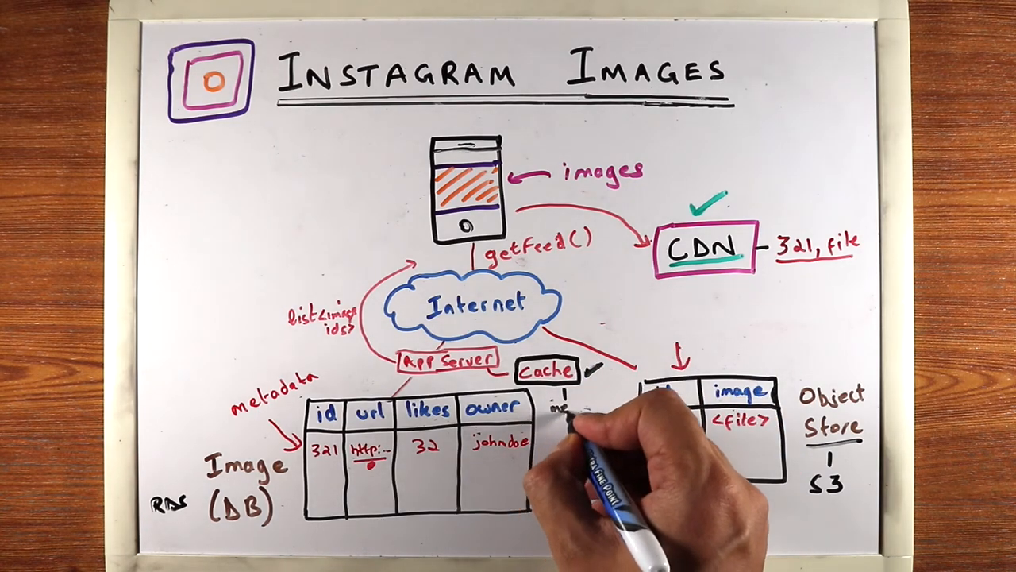
text(memcached)
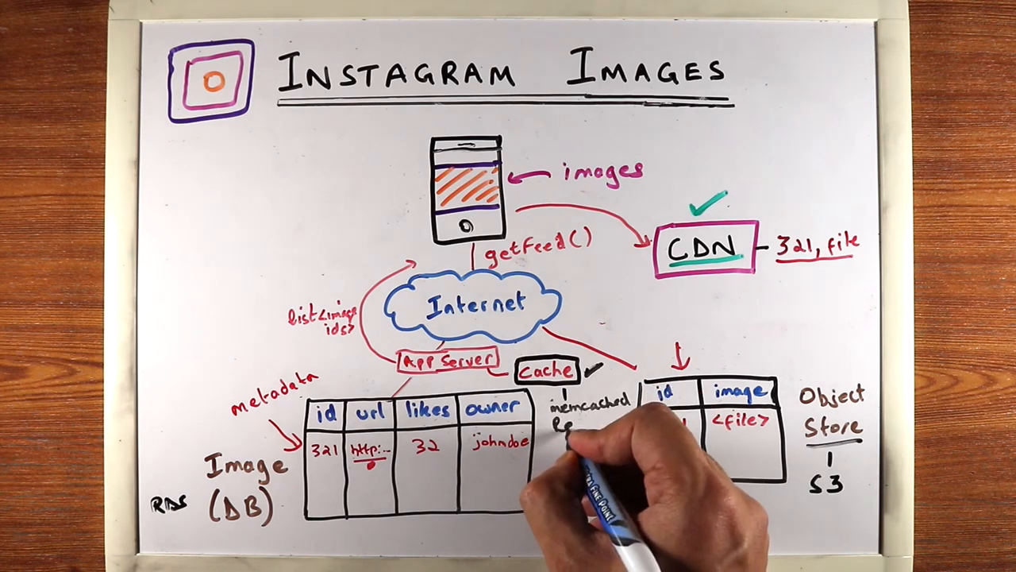